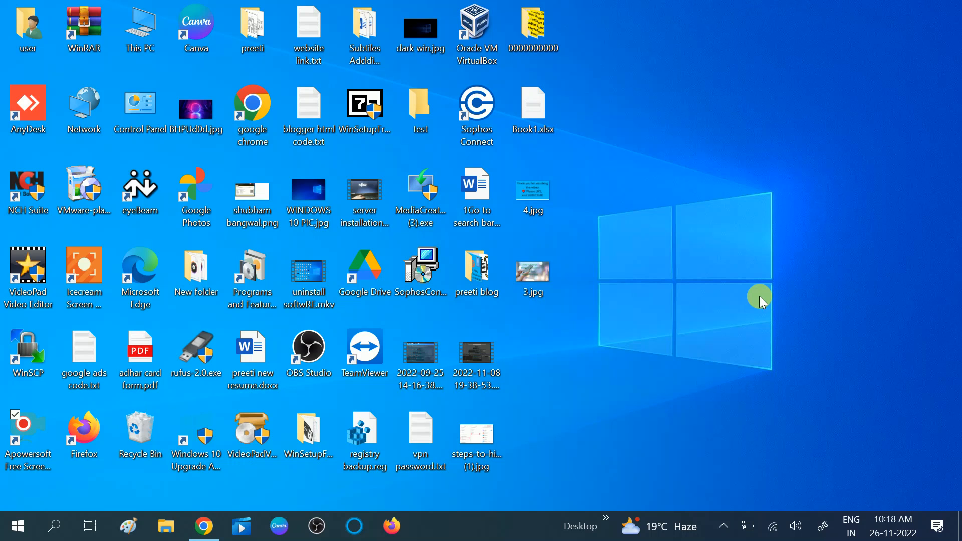
{"action": "mouse_move", "coordinate": [73, 520]}
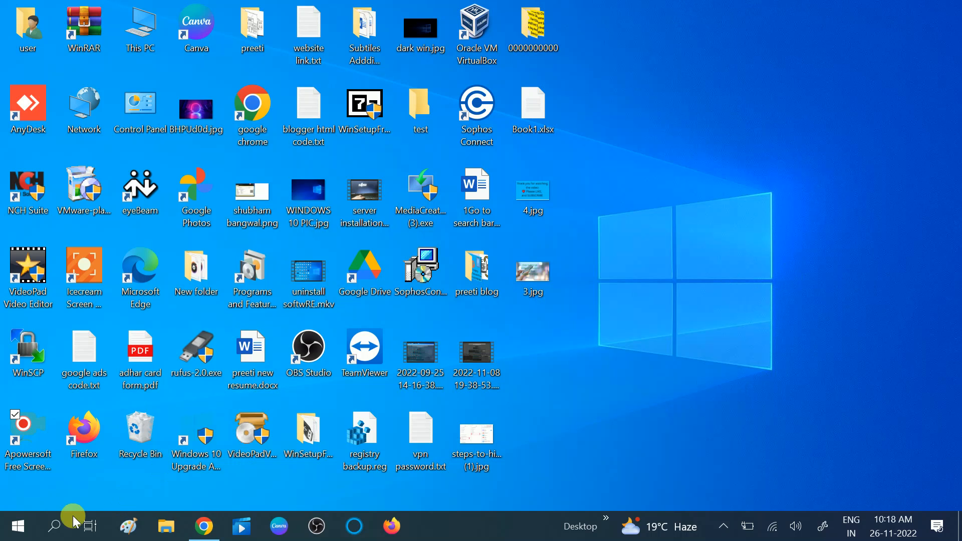
Search for 'regis' and run Registry Editor as administrator
{"action": "left_click", "coordinate": [55, 526]}
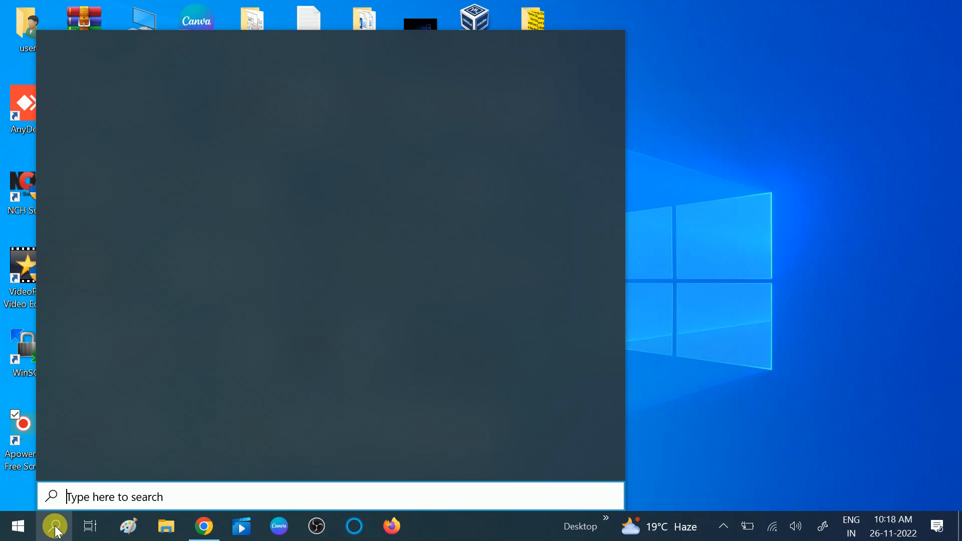
{"action": "type", "text": "regis"}
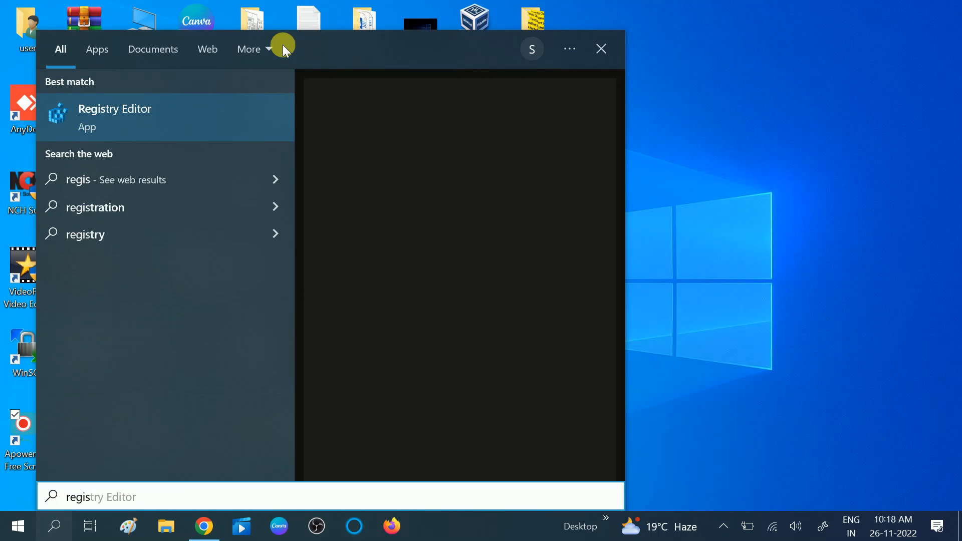
{"action": "left_click", "coordinate": [142, 118]}
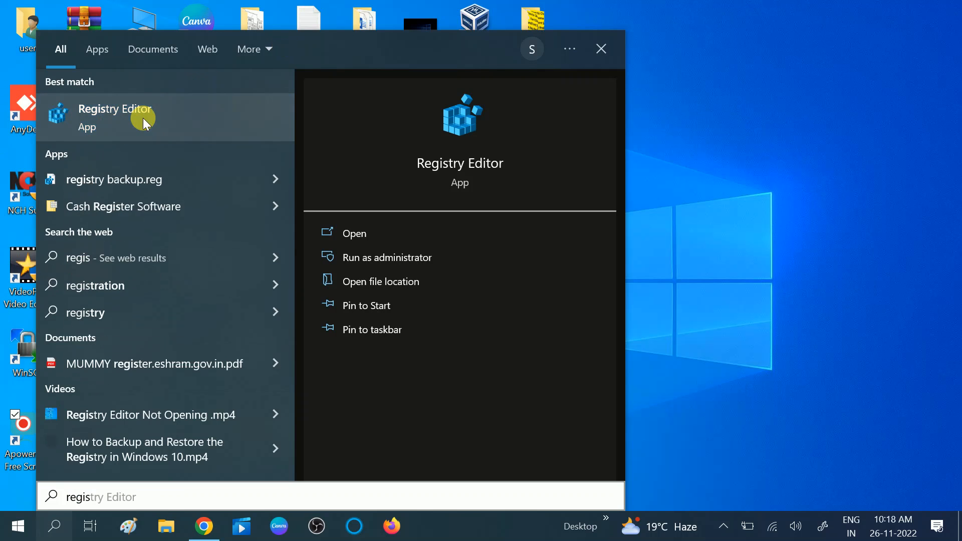
{"action": "right_click", "coordinate": [143, 119]}
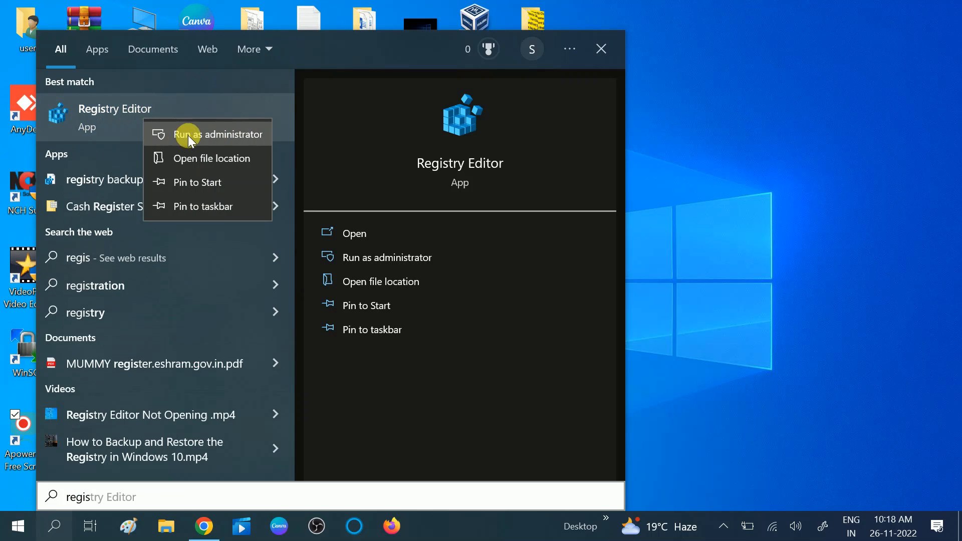
{"action": "left_click", "coordinate": [391, 403]}
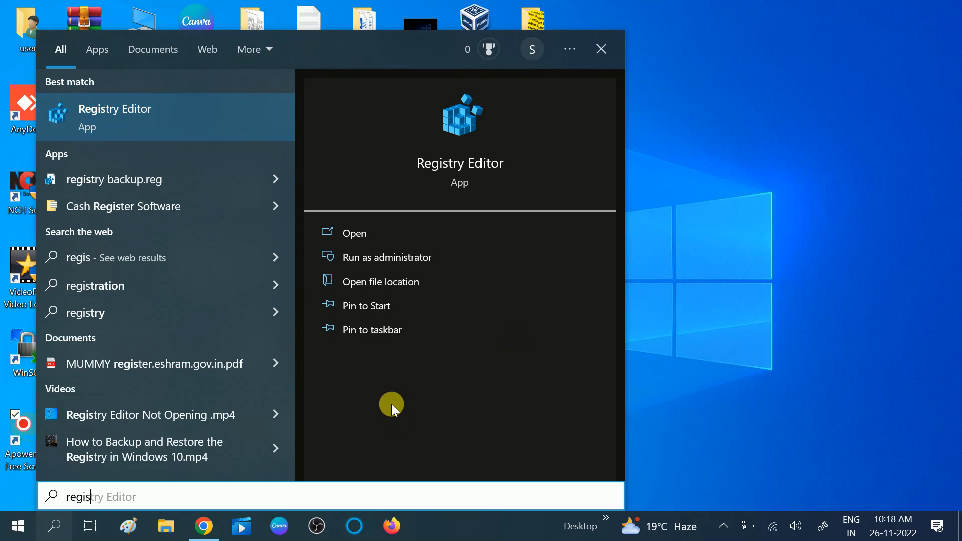
{"action": "mouse_move", "coordinate": [663, 343]}
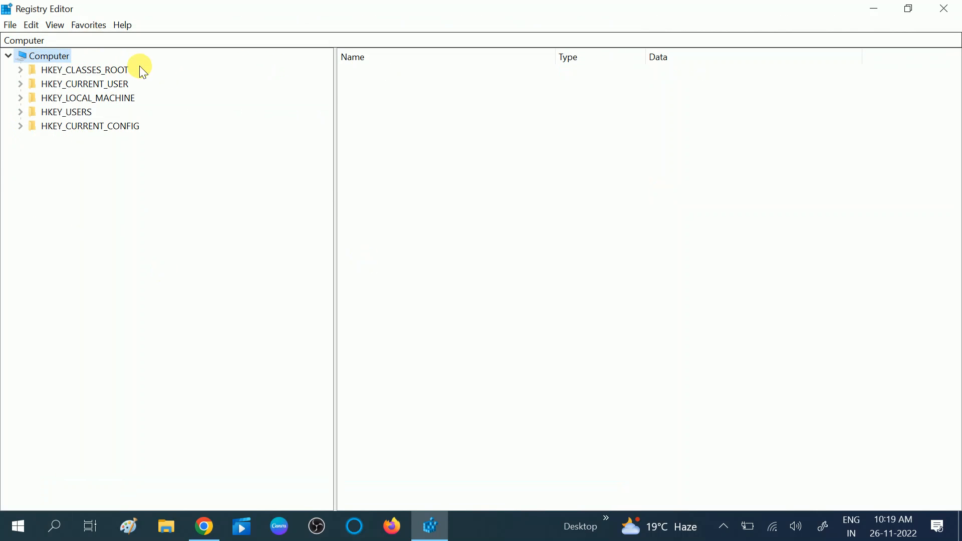
{"action": "mouse_move", "coordinate": [184, 57]}
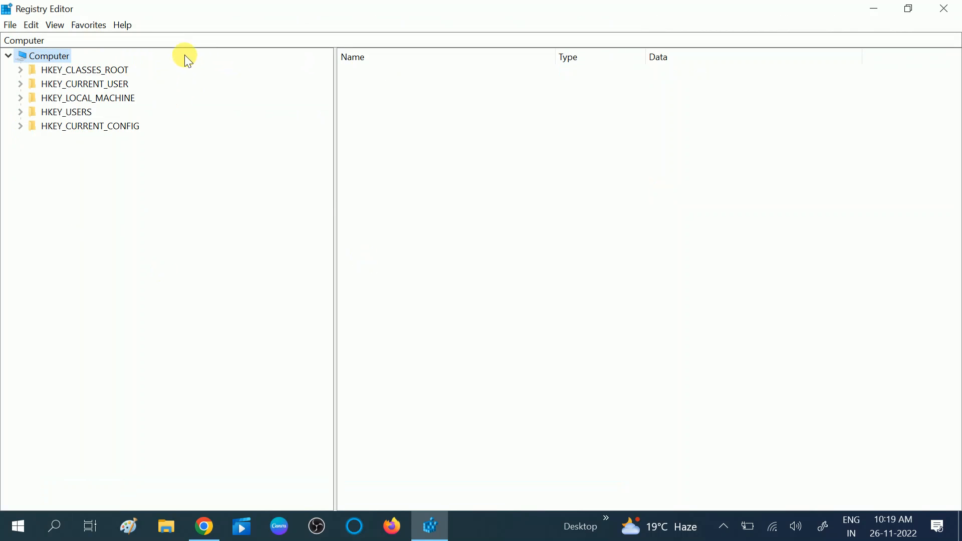
{"action": "mouse_move", "coordinate": [205, 96]}
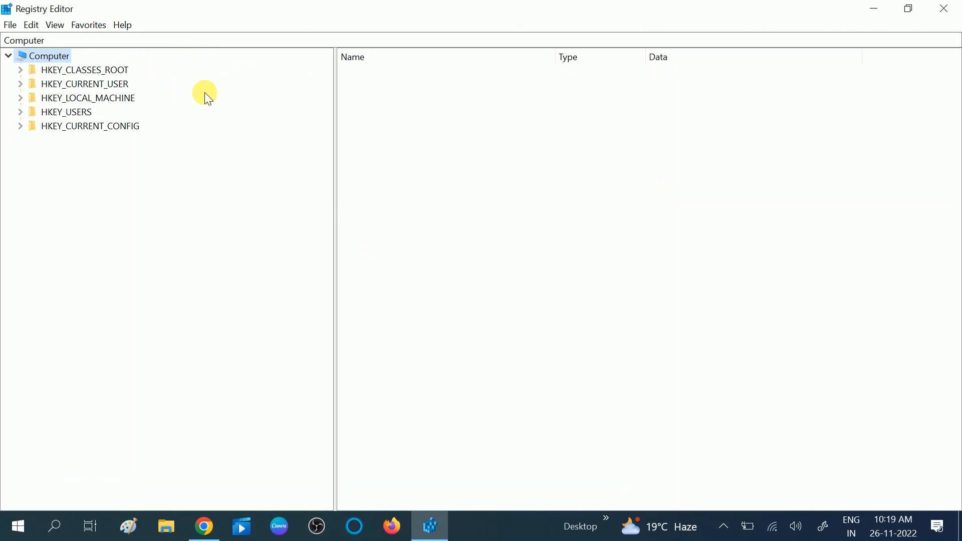
{"action": "mouse_move", "coordinate": [195, 85]}
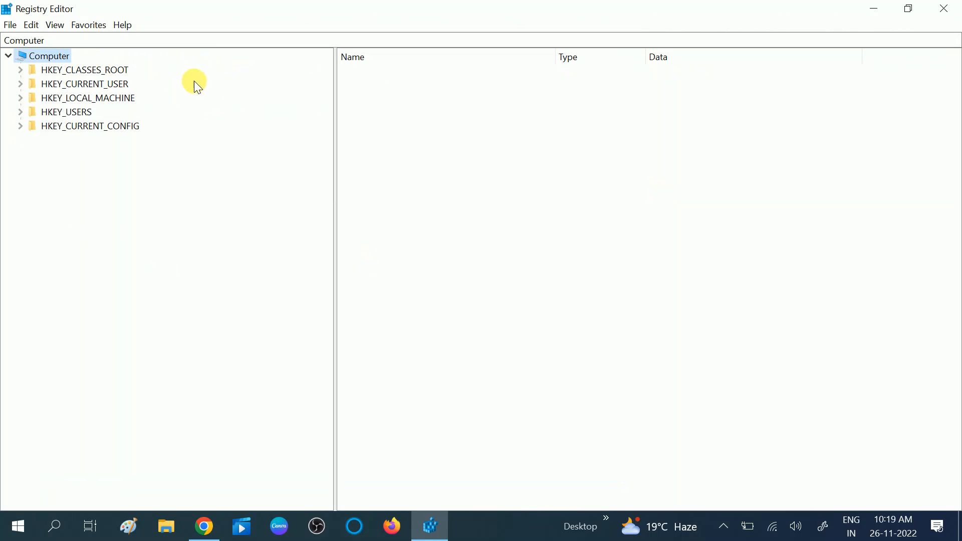
Open Registry Editor's File menu to reach Import and Export
{"action": "left_click", "coordinate": [10, 25]}
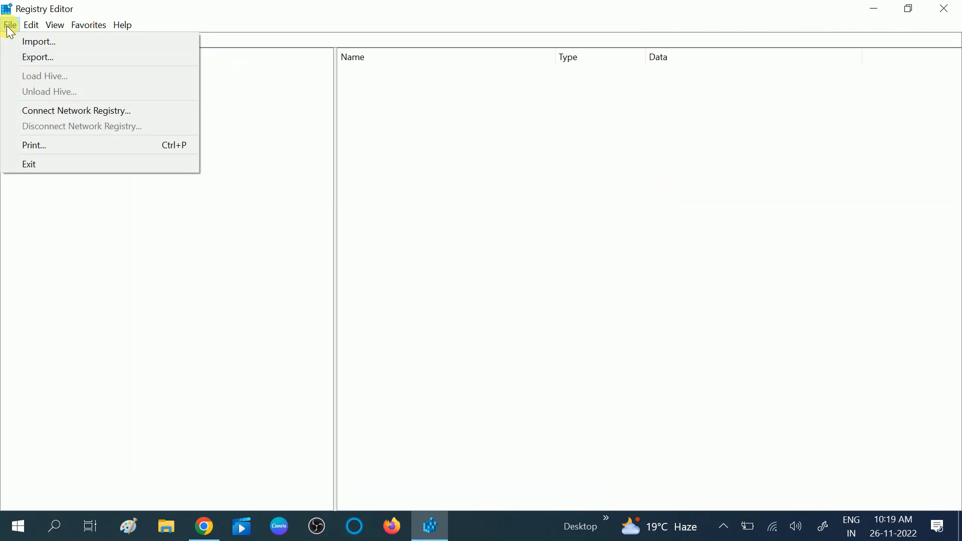
{"action": "mouse_move", "coordinate": [46, 59]}
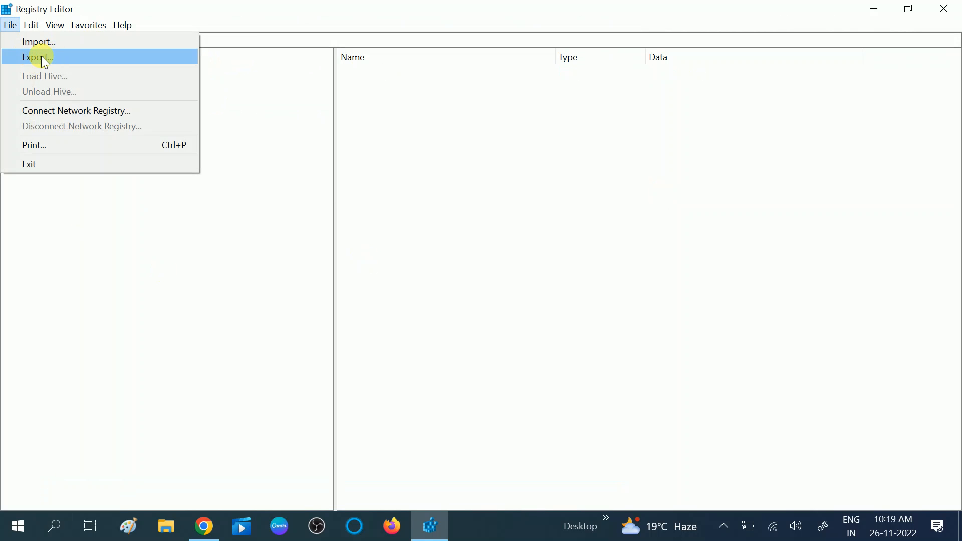
Export the whole registry to the Desktop as 'registry backup 26,11,2022.reg'
{"action": "left_click", "coordinate": [33, 57]}
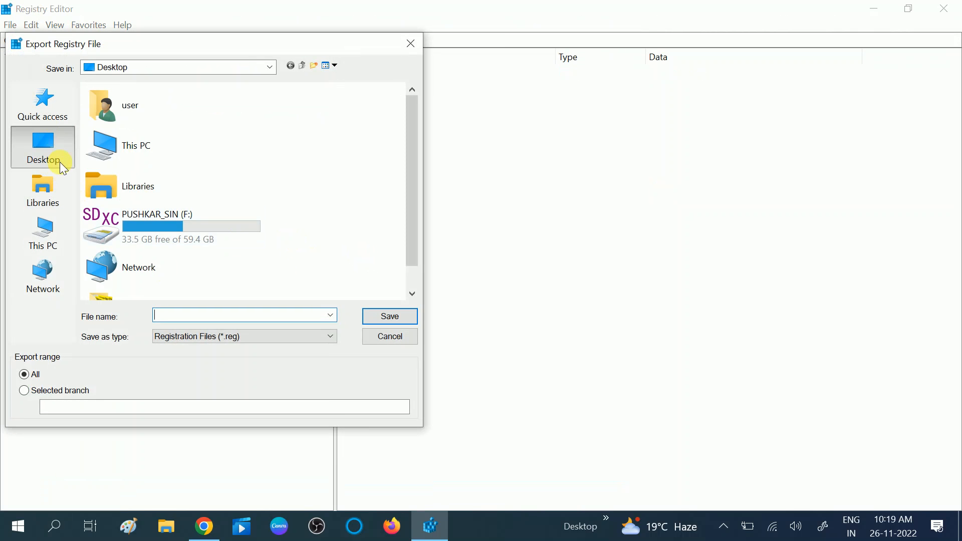
{"action": "mouse_move", "coordinate": [48, 142]}
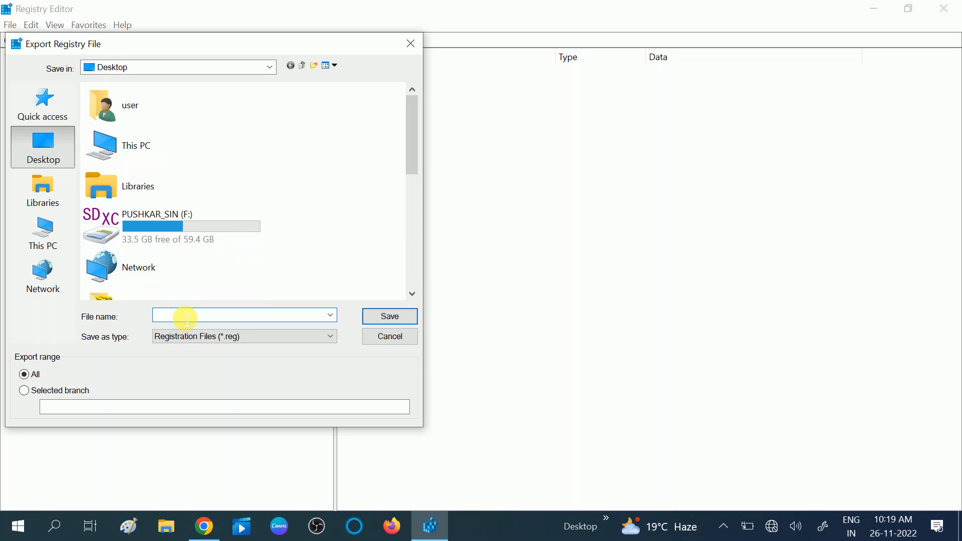
{"action": "type", "text": "re"}
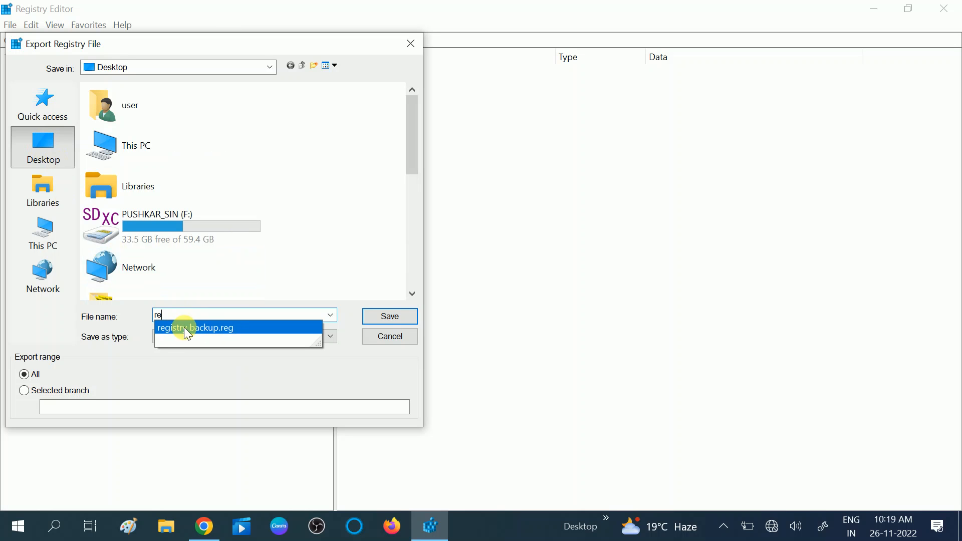
{"action": "left_click", "coordinate": [195, 328]}
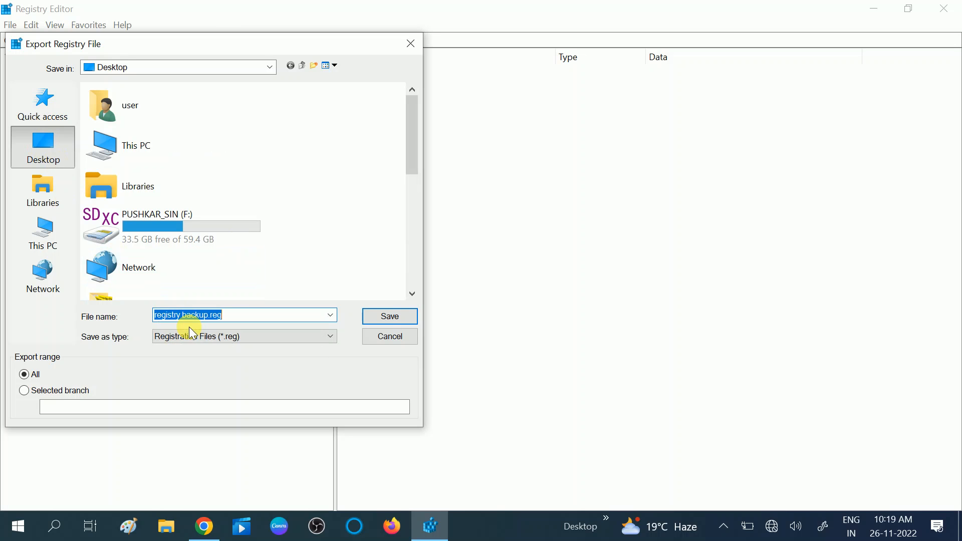
{"action": "left_click", "coordinate": [201, 315]}
{"action": "type", "text": " 26"}
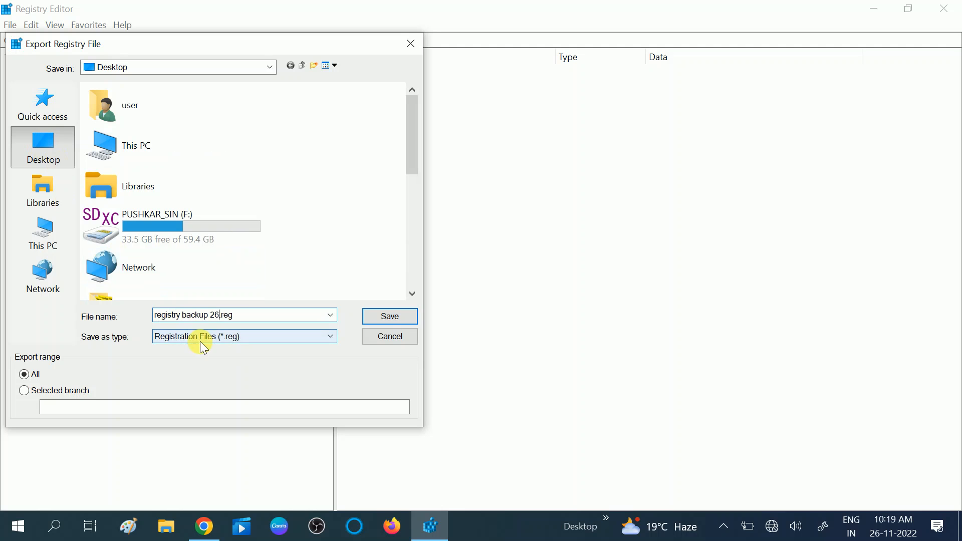
{"action": "type", "text": ",11,2022"}
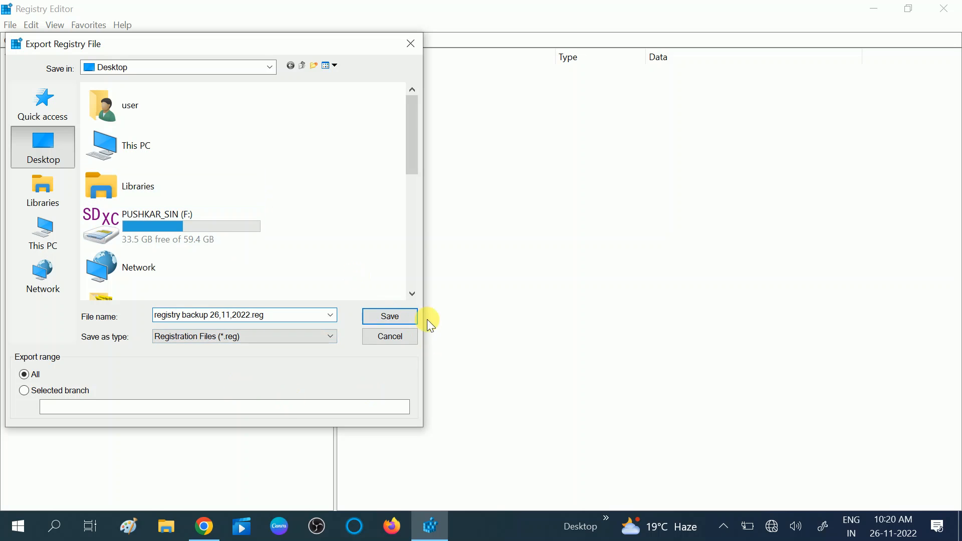
{"action": "left_click", "coordinate": [389, 316]}
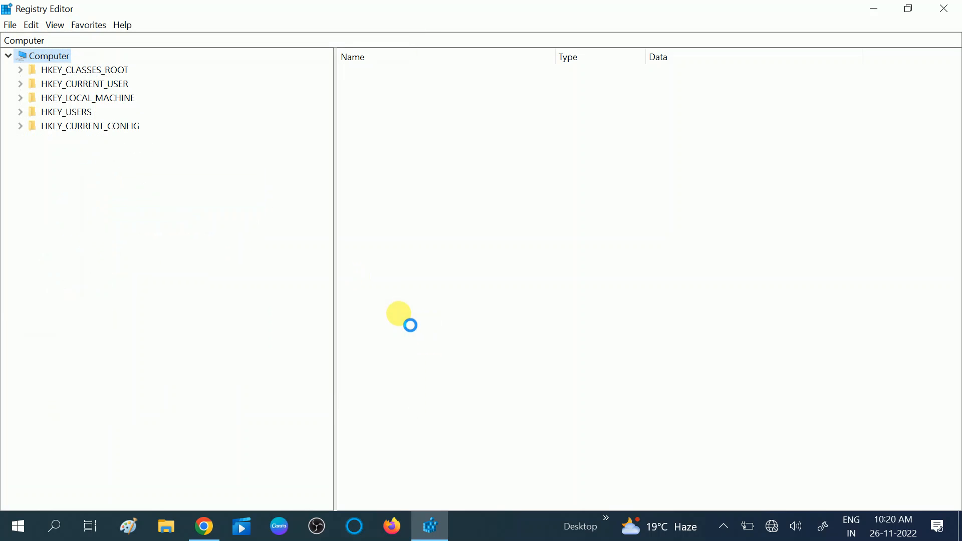
{"action": "mouse_move", "coordinate": [710, 181]}
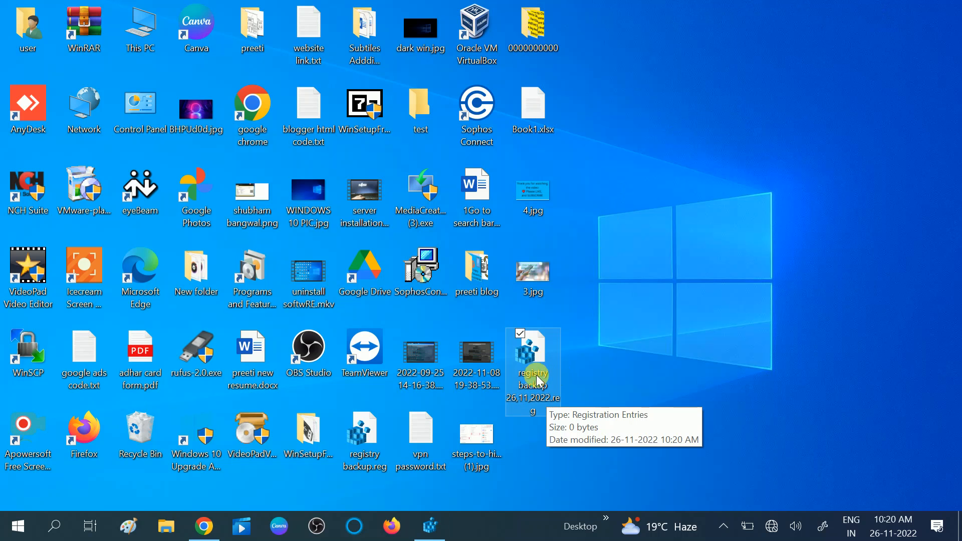
{"action": "mouse_move", "coordinate": [439, 518]}
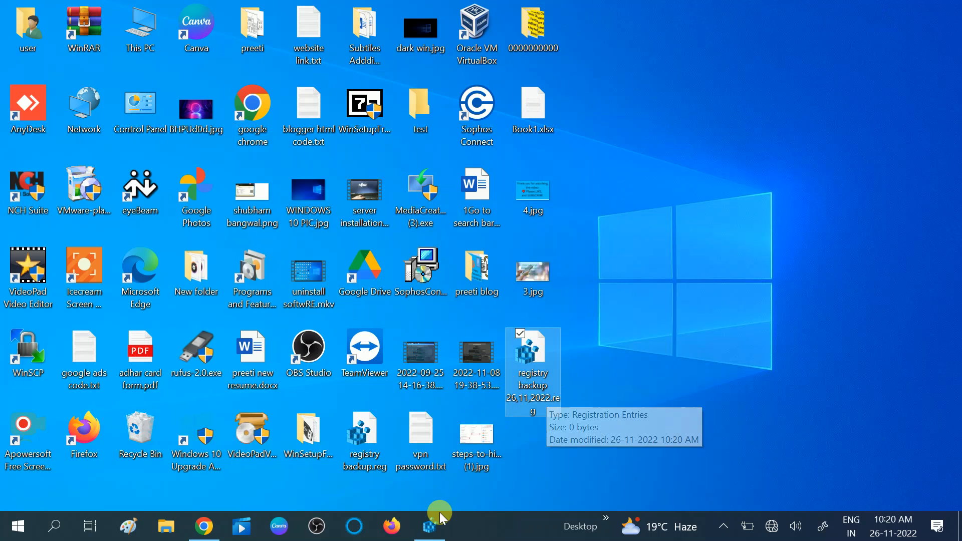
{"action": "double_click", "coordinate": [533, 351]}
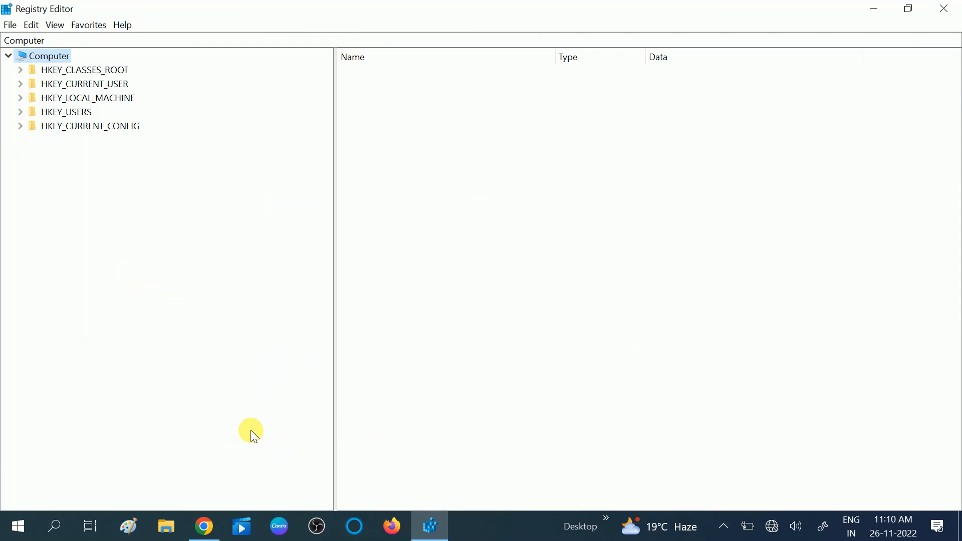
{"action": "mouse_move", "coordinate": [66, 200]}
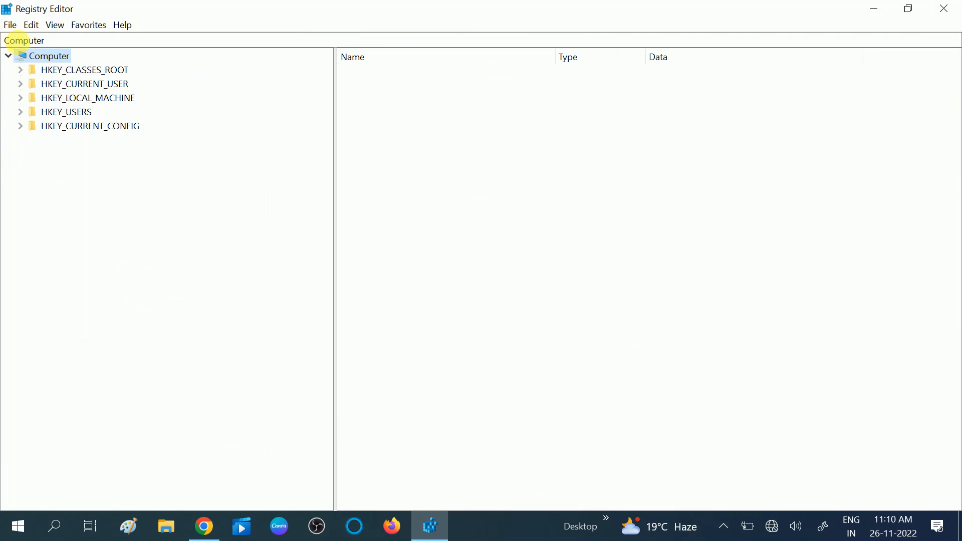
{"action": "left_click", "coordinate": [10, 25]}
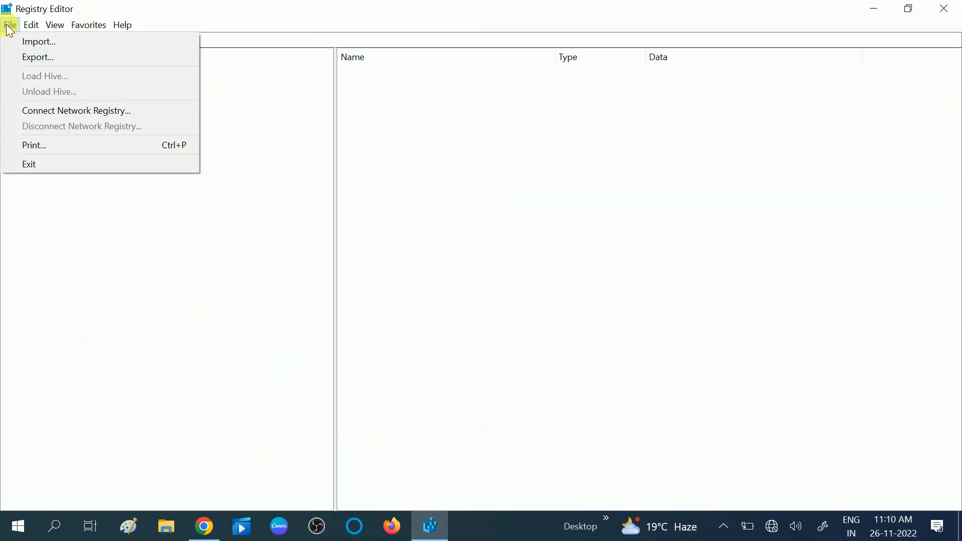
{"action": "mouse_move", "coordinate": [22, 39]}
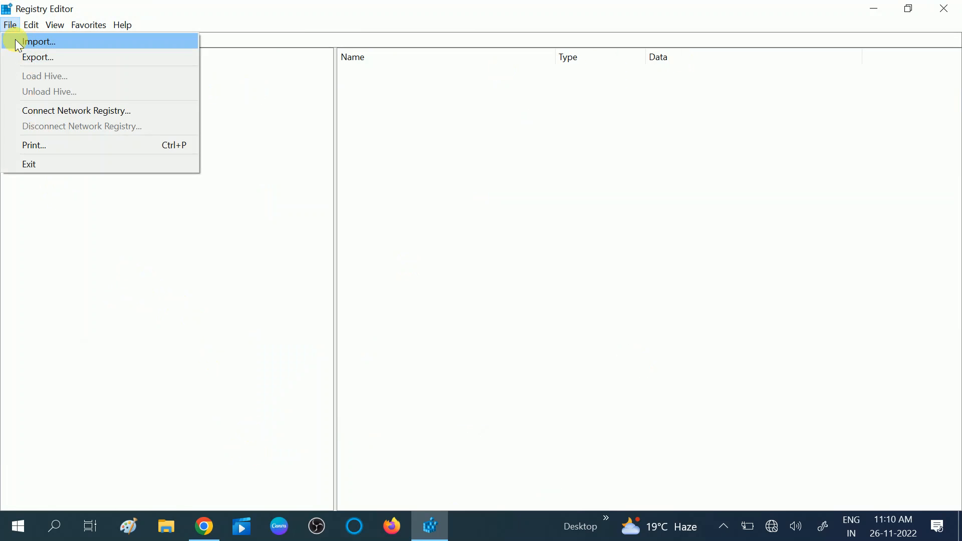
{"action": "left_click", "coordinate": [48, 39]}
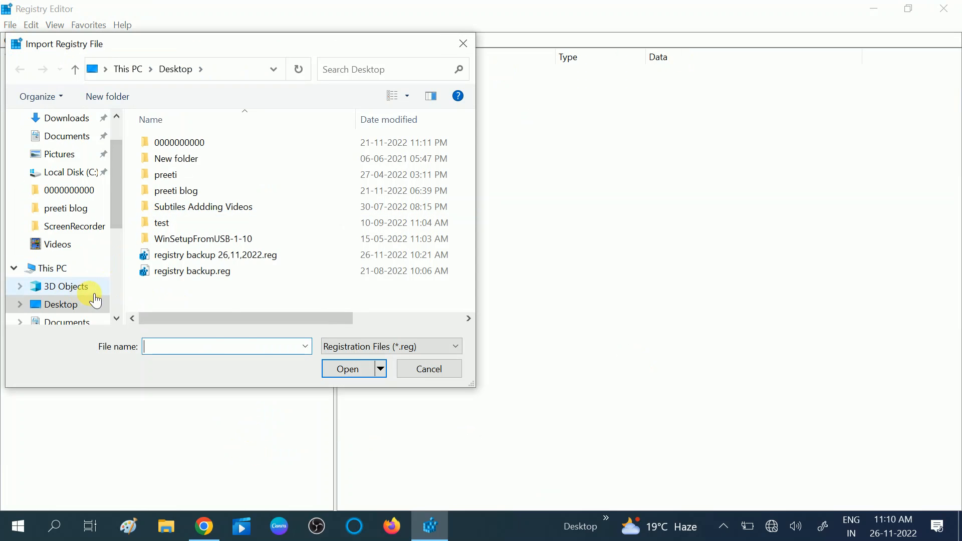
{"action": "left_click", "coordinate": [215, 255]}
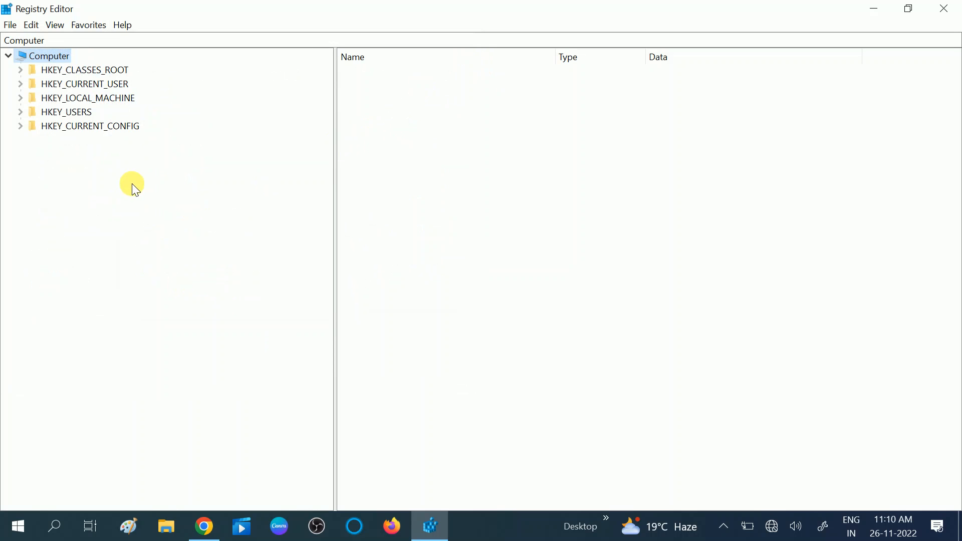
{"action": "mouse_move", "coordinate": [106, 118]}
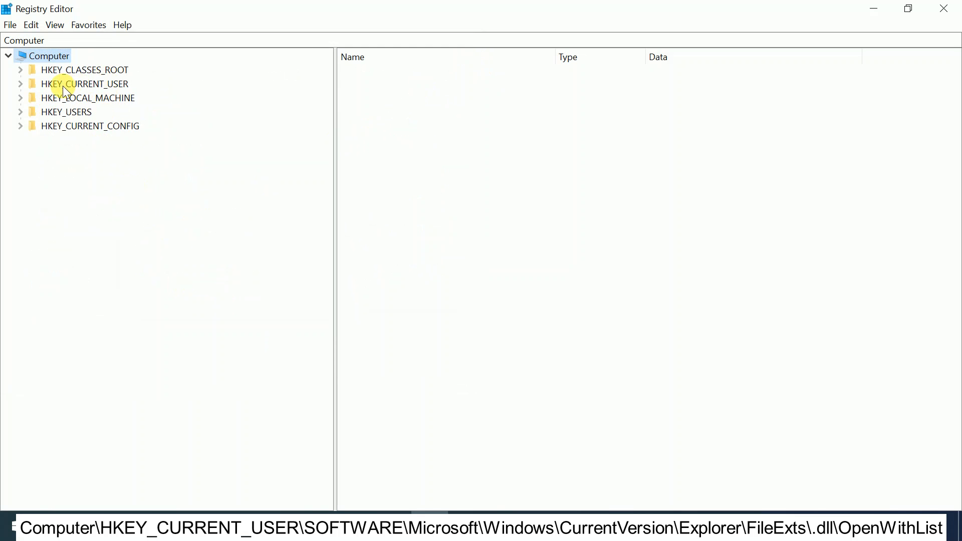
Navigate HKEY_CURRENT_USER down to Microsoft\Windows\CurrentVersion\Explorer, reaching FileExts
{"action": "left_click", "coordinate": [20, 83]}
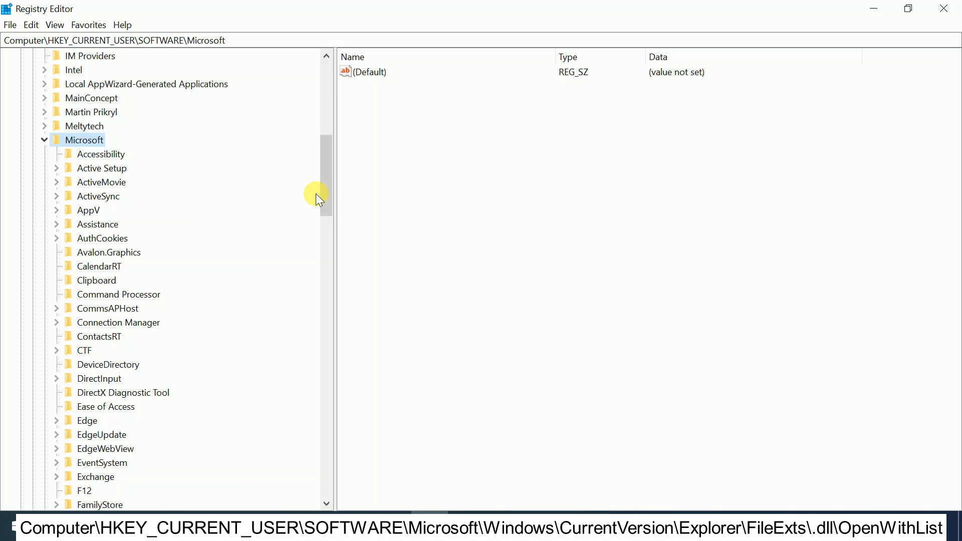
{"action": "scroll", "scroll_direction": "down", "scroll_amount": 3}
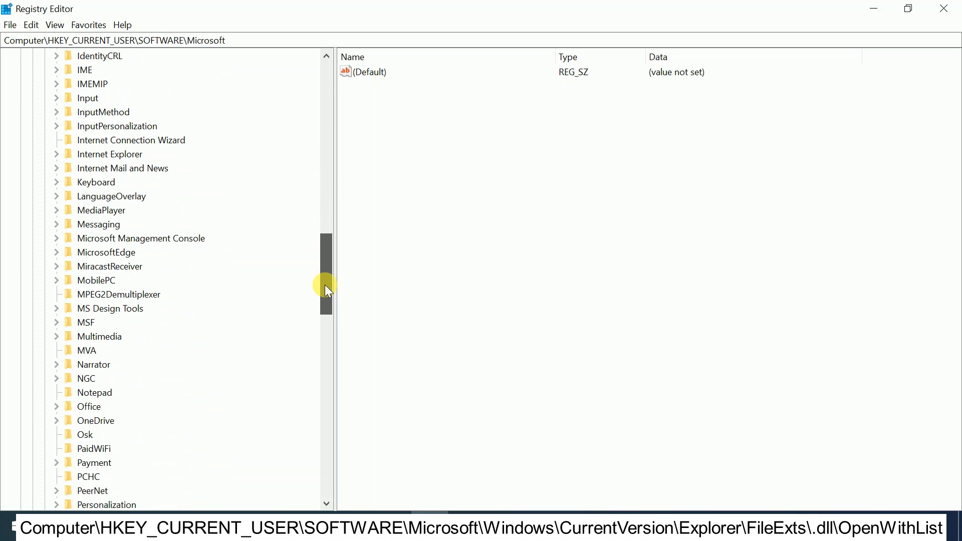
{"action": "left_click_drag", "start_coordinate": [326, 288], "coordinate": [326, 420]}
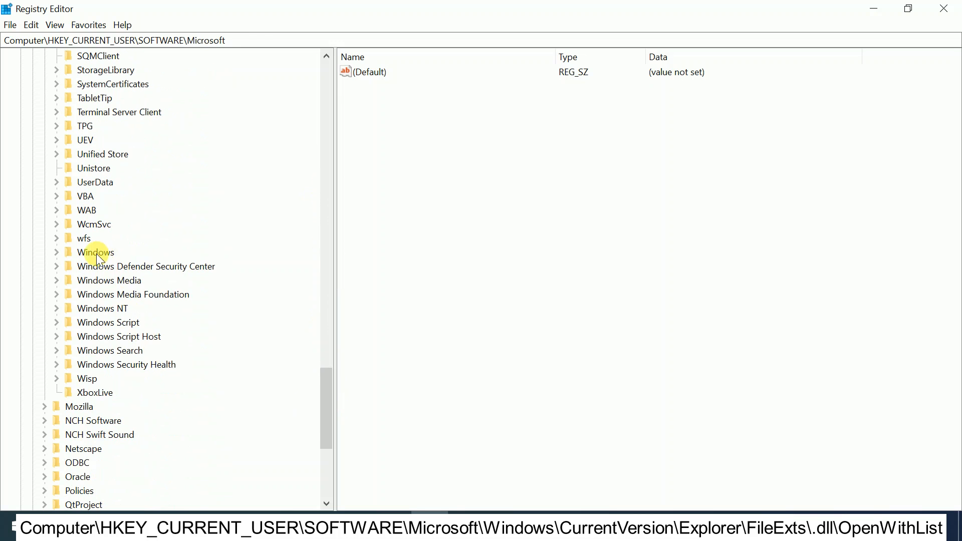
{"action": "left_click", "coordinate": [95, 252]}
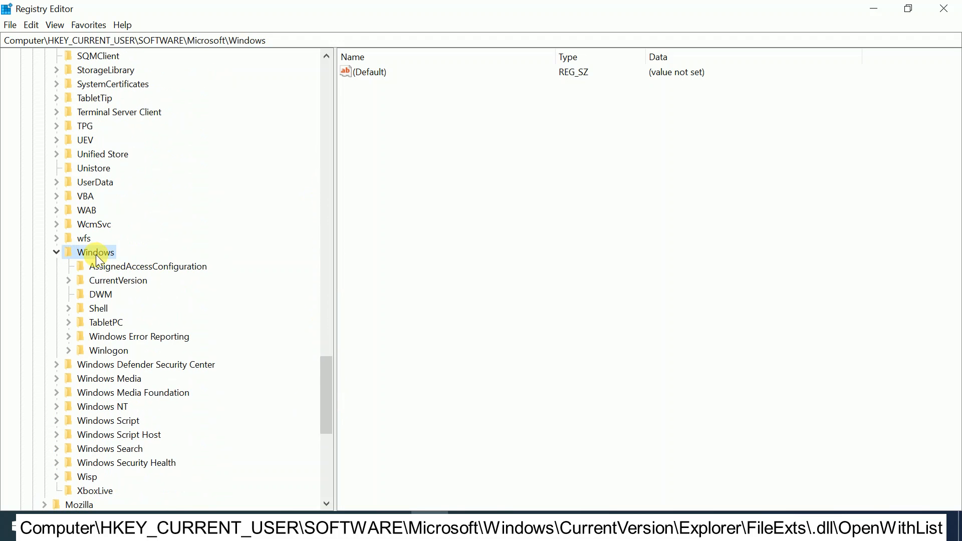
{"action": "mouse_move", "coordinate": [113, 284]}
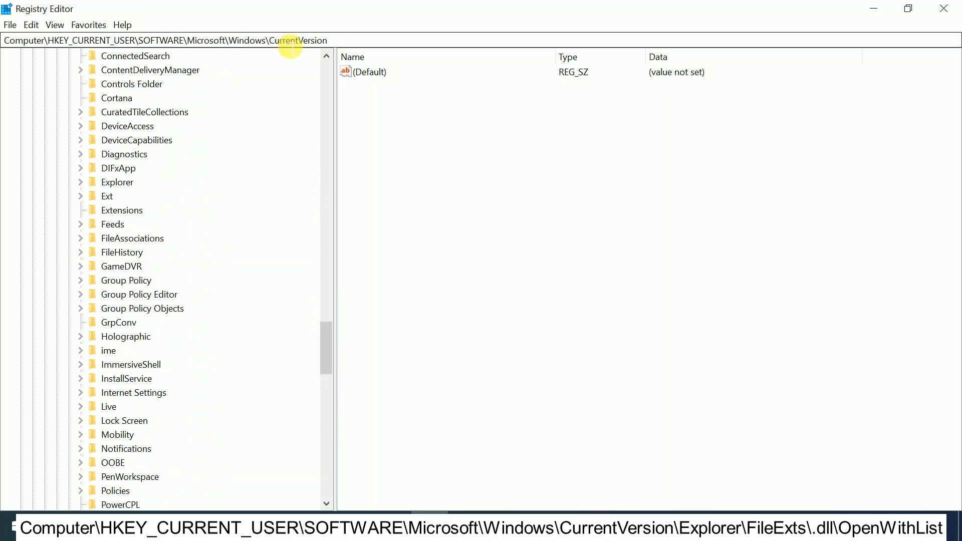
{"action": "mouse_move", "coordinate": [120, 204]}
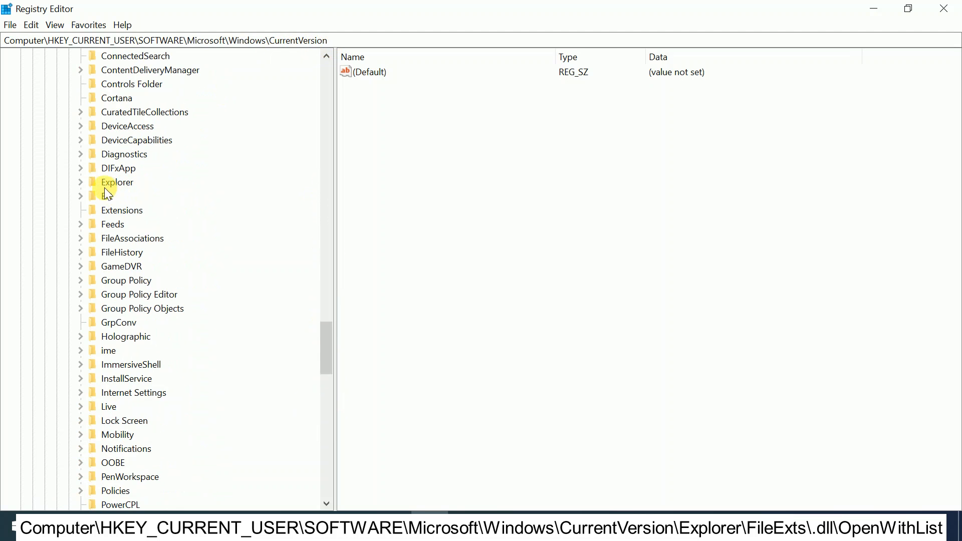
{"action": "left_click", "coordinate": [117, 183]}
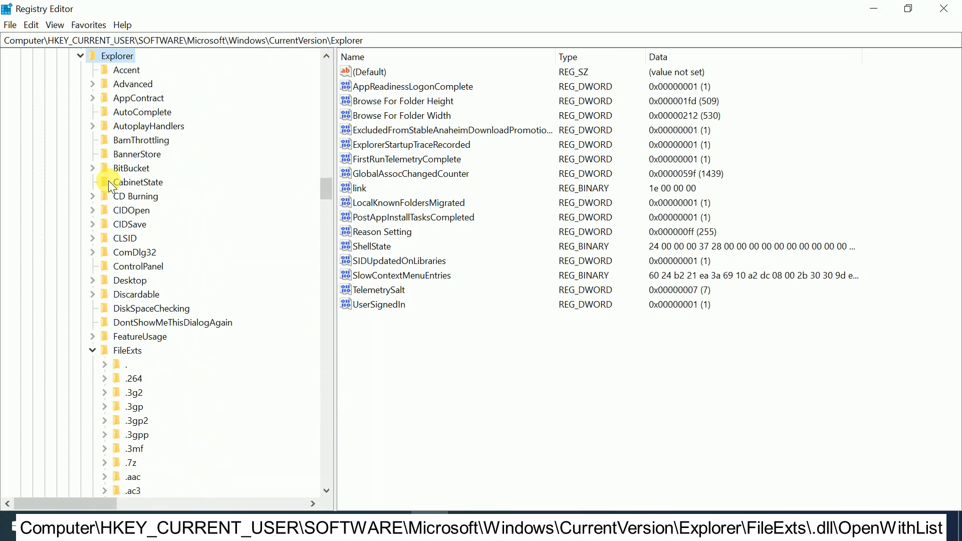
{"action": "mouse_move", "coordinate": [325, 193]}
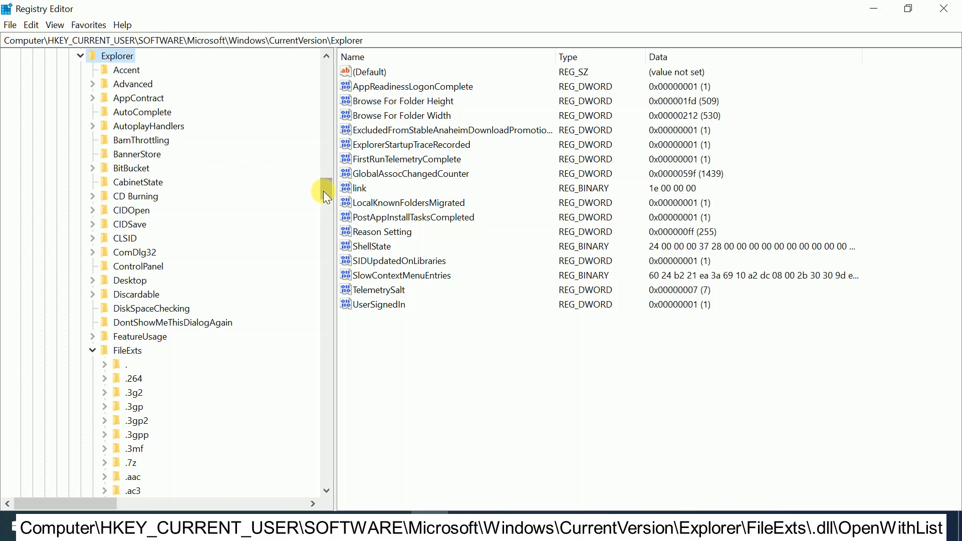
{"action": "scroll", "scroll_direction": "down", "scroll_amount": 3}
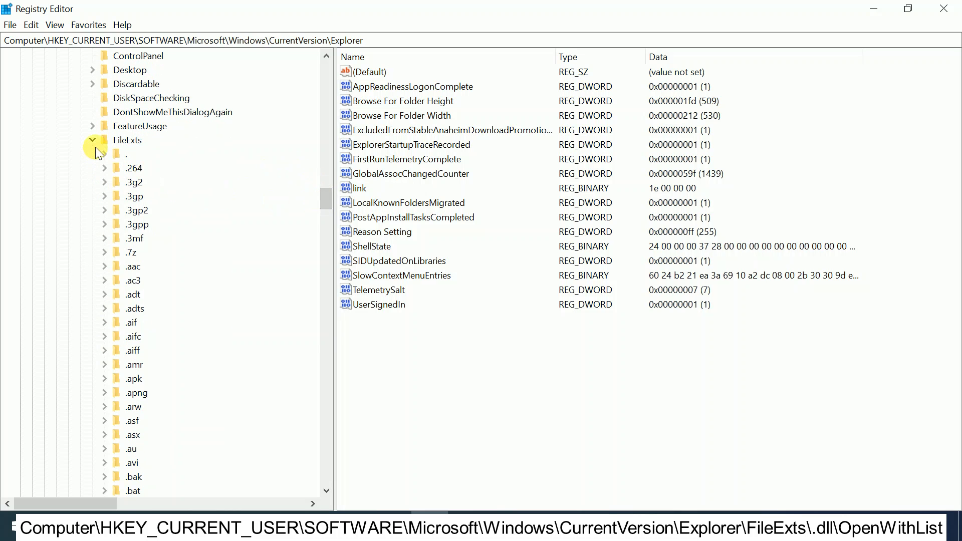
{"action": "left_click", "coordinate": [92, 140]}
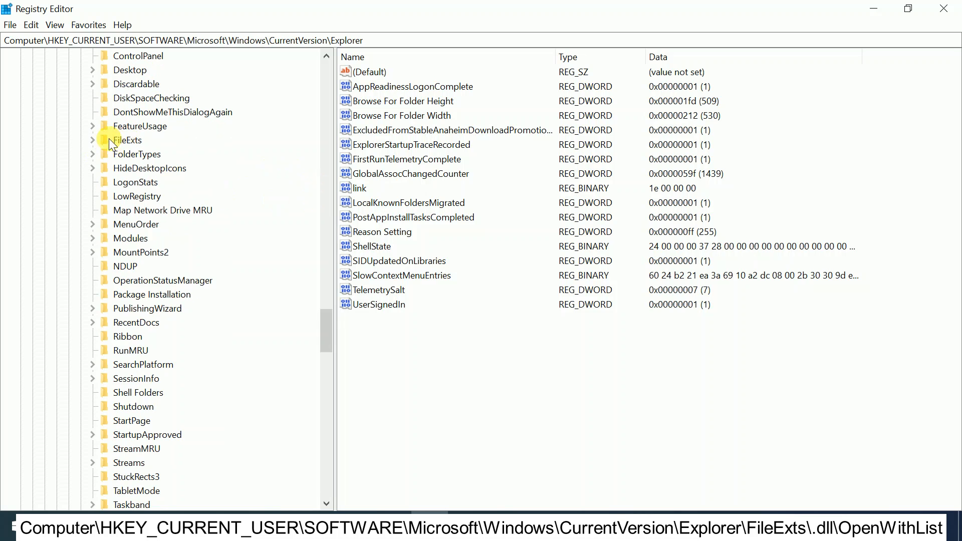
Scroll FileExts to .dll and expand it, revealing OpenWithList and OpenWithProgids
{"action": "left_click", "coordinate": [92, 140]}
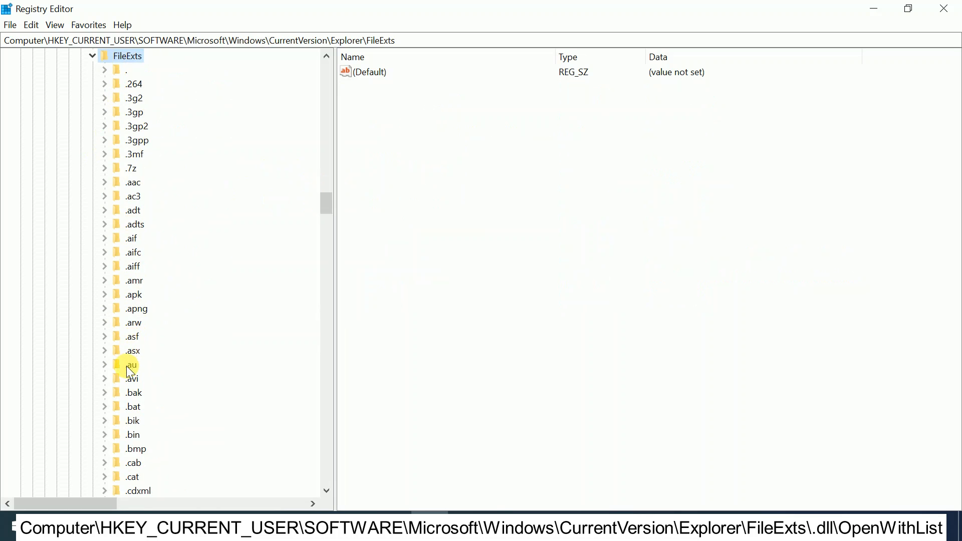
{"action": "mouse_move", "coordinate": [177, 392]}
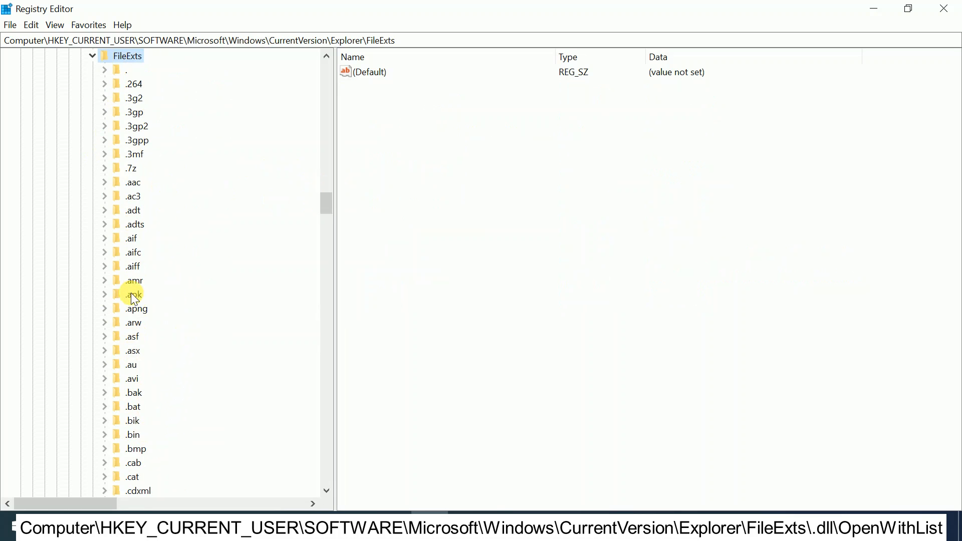
{"action": "scroll", "scroll_direction": "down", "scroll_amount": 3}
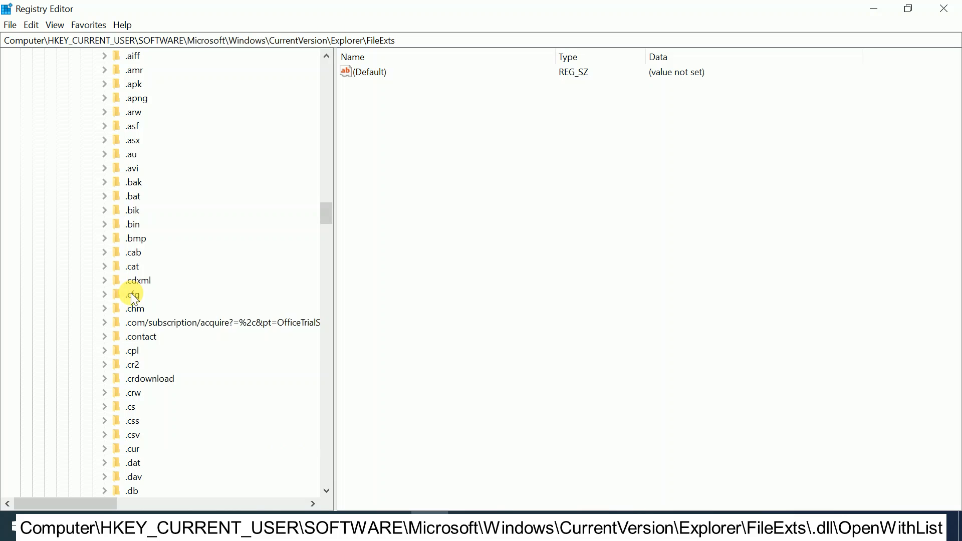
{"action": "scroll", "scroll_direction": "down", "scroll_amount": 3}
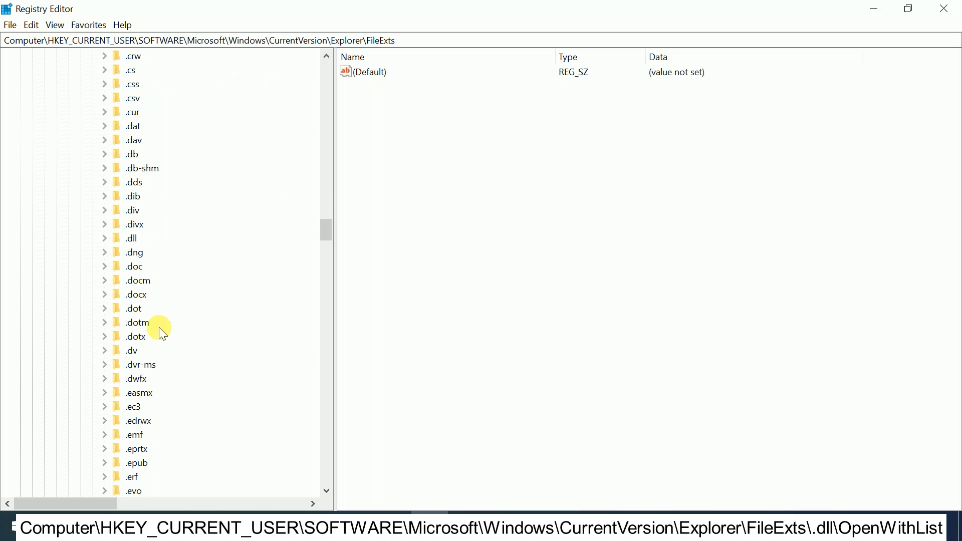
{"action": "left_click", "coordinate": [131, 238]}
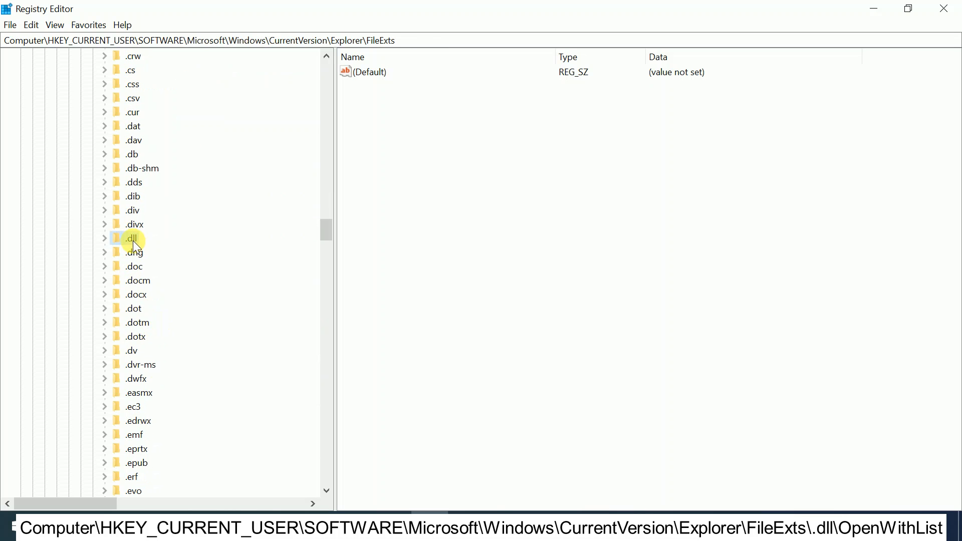
{"action": "left_click", "coordinate": [104, 238]}
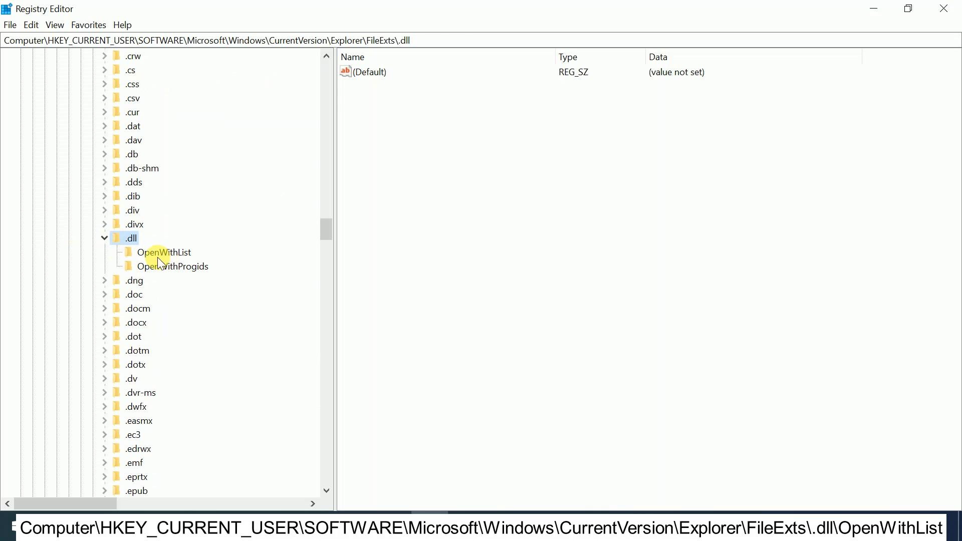
Select .dll\OpenWithList to view its chrome.exe entry and MRUList value
{"action": "left_click", "coordinate": [162, 252]}
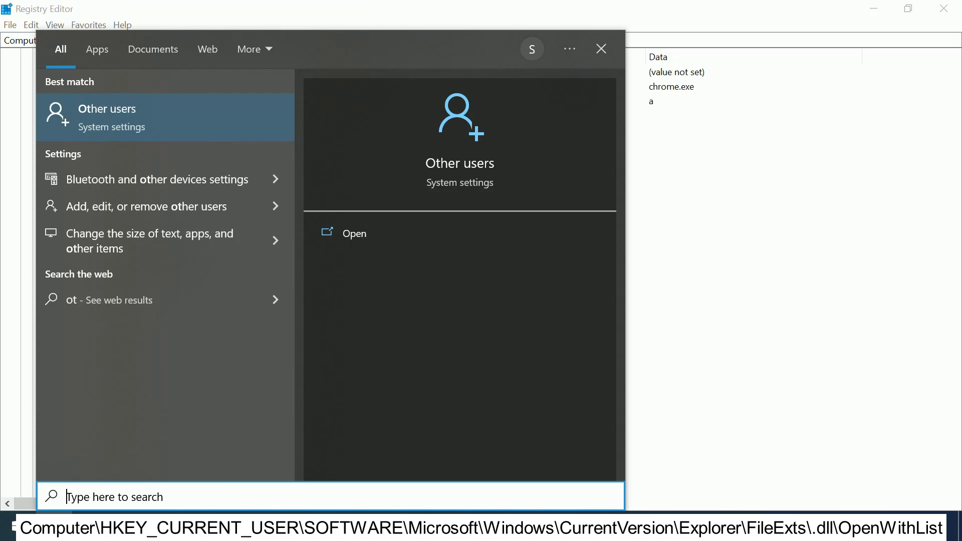
{"action": "type", "text": "notepad"}
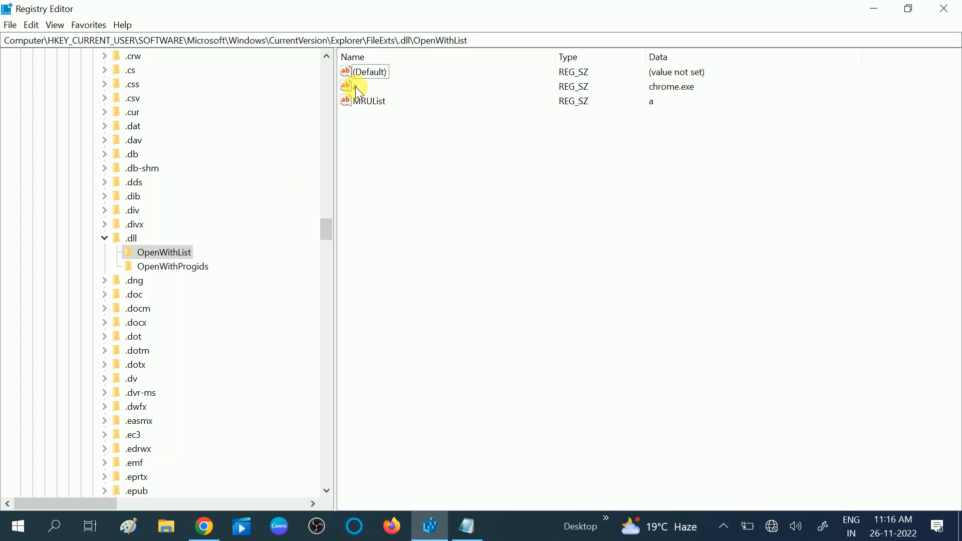
Delete the 'a' and MRUList values from OpenWithList, leaving only (Default)
{"action": "left_click", "coordinate": [355, 87]}
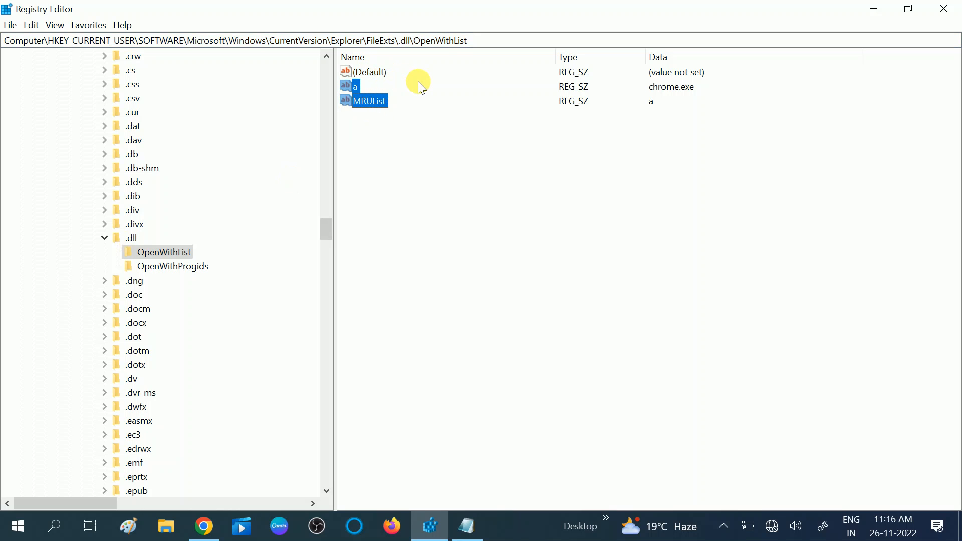
{"action": "right_click", "coordinate": [369, 102]}
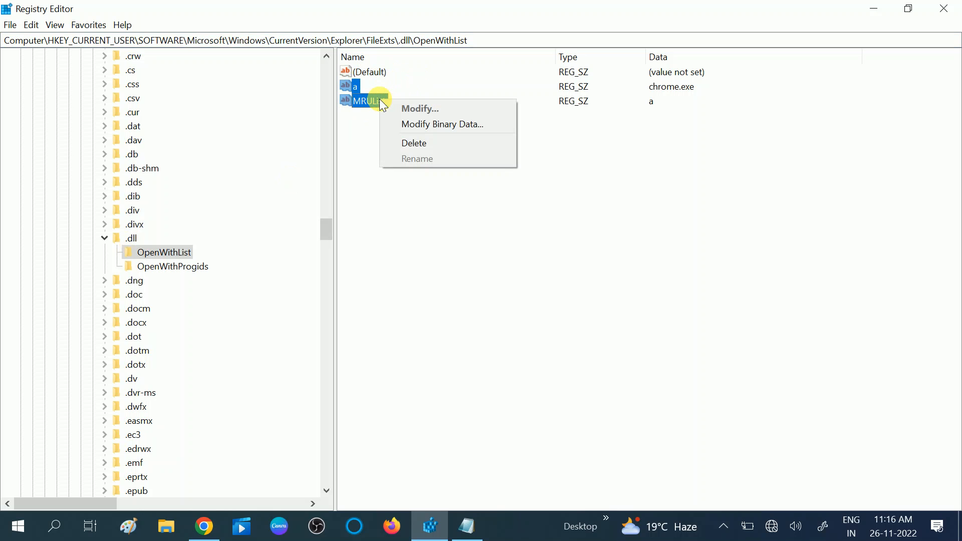
{"action": "mouse_move", "coordinate": [421, 145]}
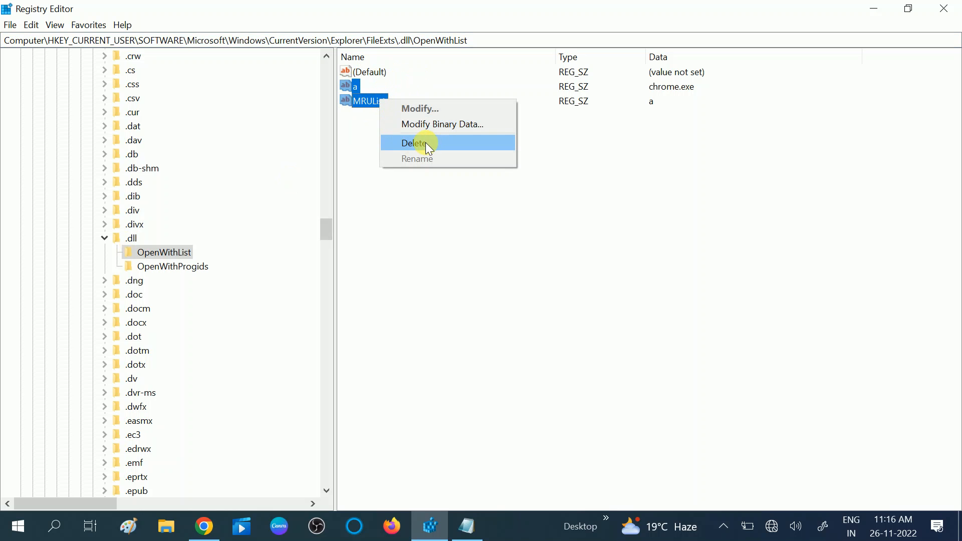
{"action": "left_click", "coordinate": [415, 142]}
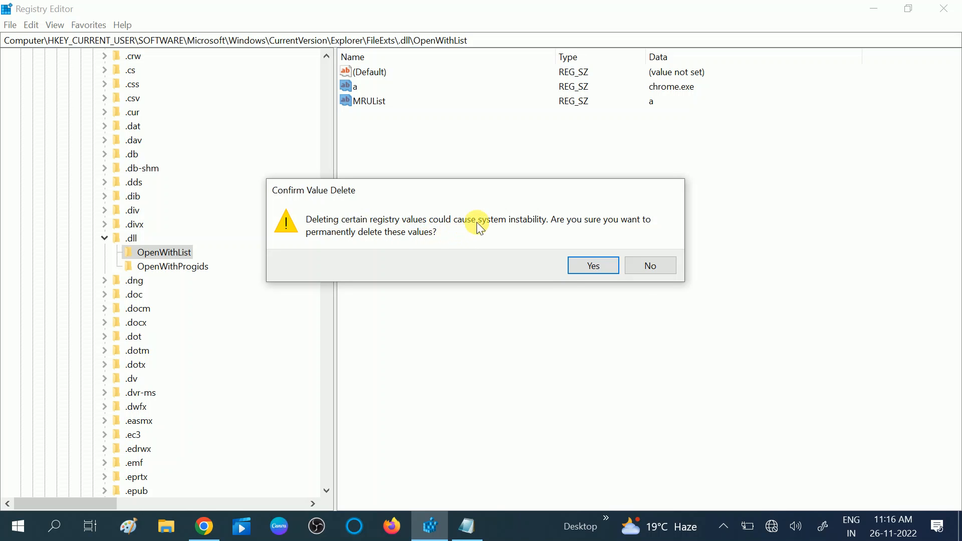
{"action": "left_click", "coordinate": [592, 264]}
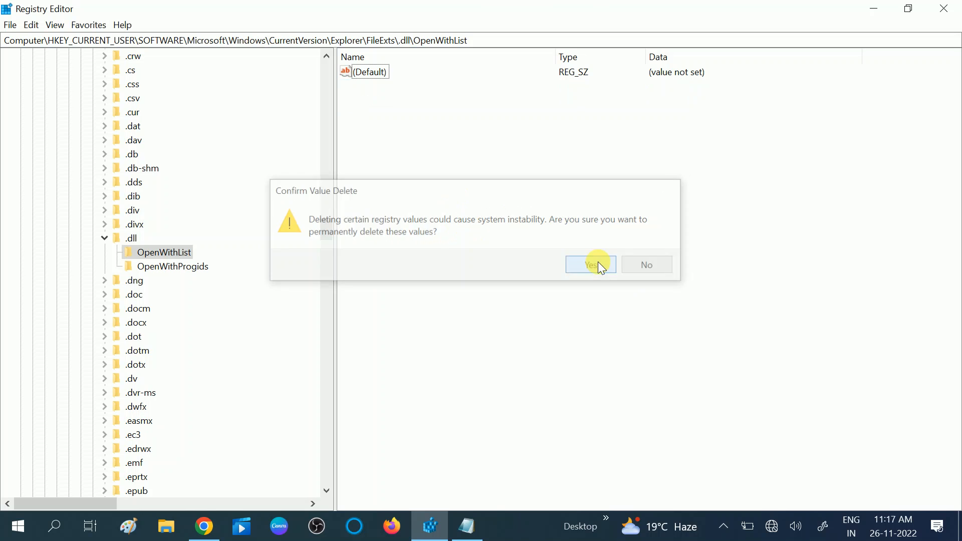
{"action": "left_click", "coordinate": [590, 265]}
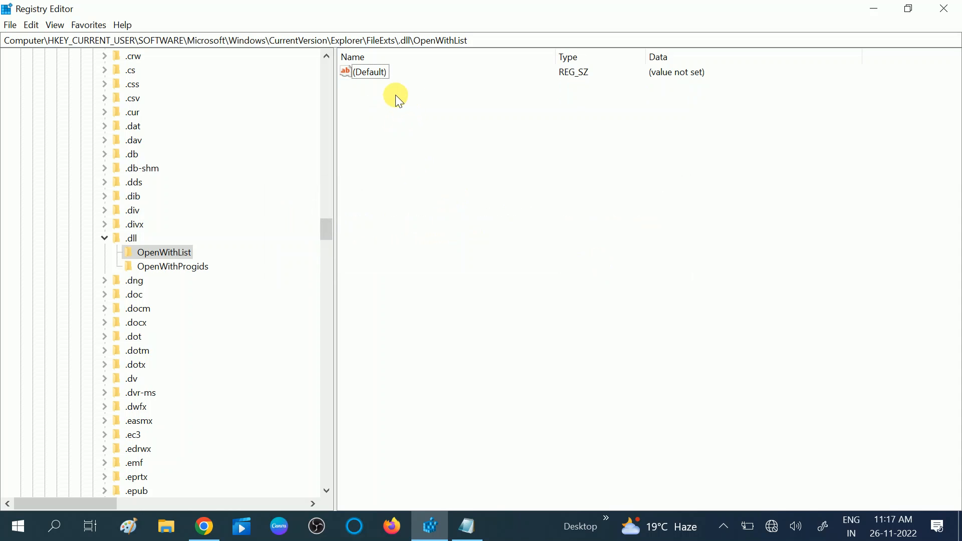
{"action": "left_click", "coordinate": [371, 72]}
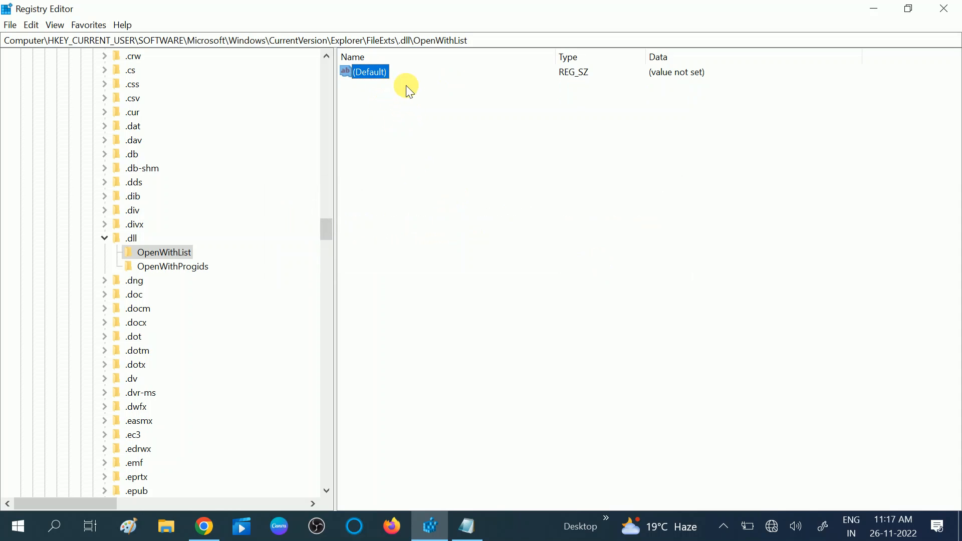
{"action": "mouse_move", "coordinate": [390, 130]}
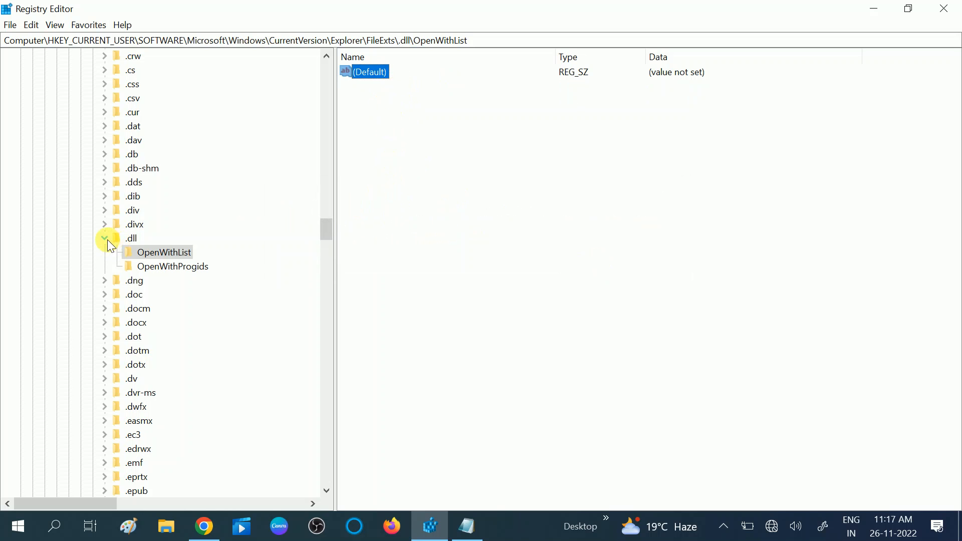
{"action": "left_click", "coordinate": [104, 238]}
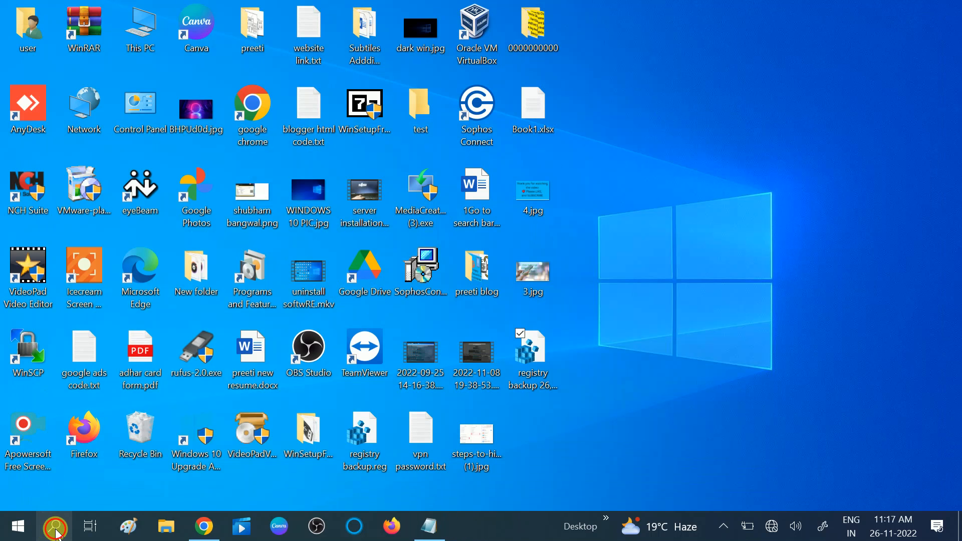
Open the Start menu's power options showing Sleep, Shut down and Restart
{"action": "left_click", "coordinate": [17, 524]}
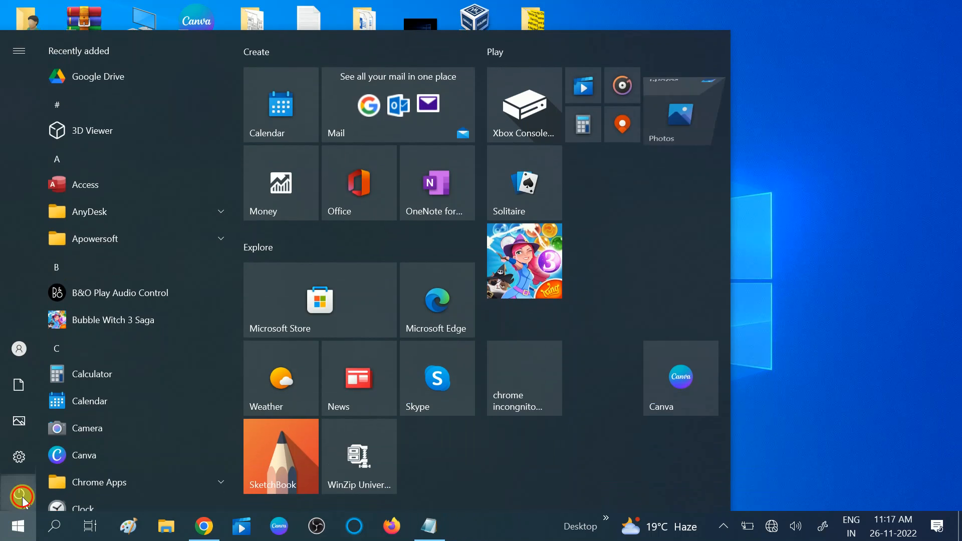
{"action": "left_click", "coordinate": [19, 492]}
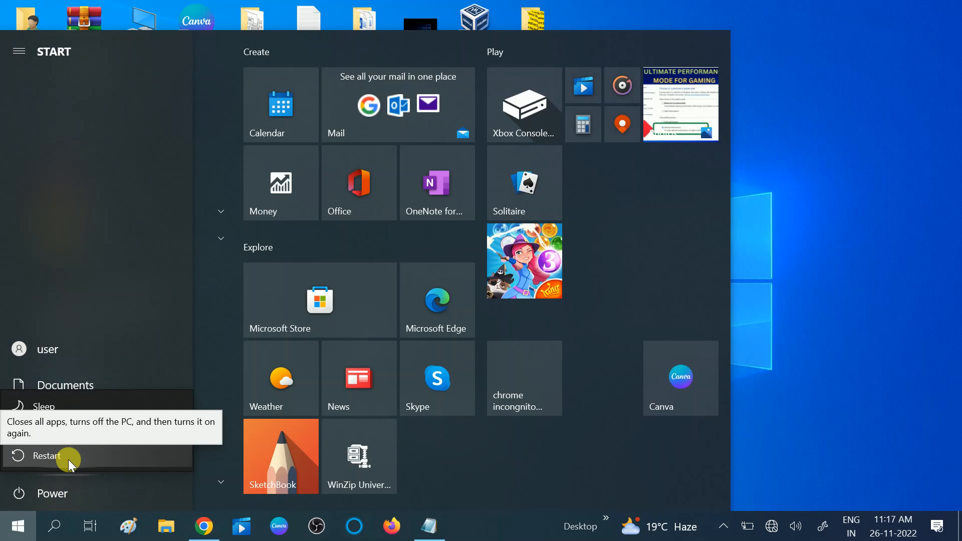
{"action": "mouse_move", "coordinate": [90, 456]}
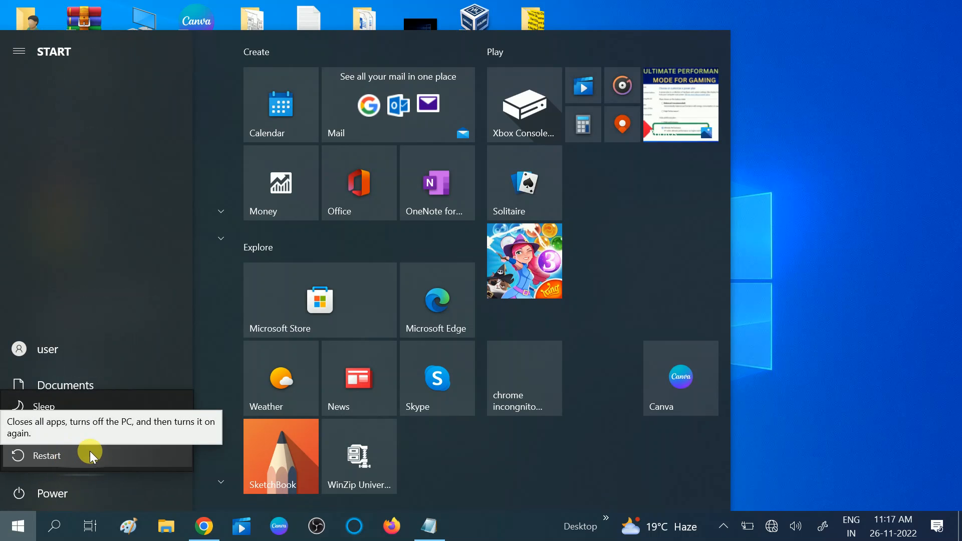